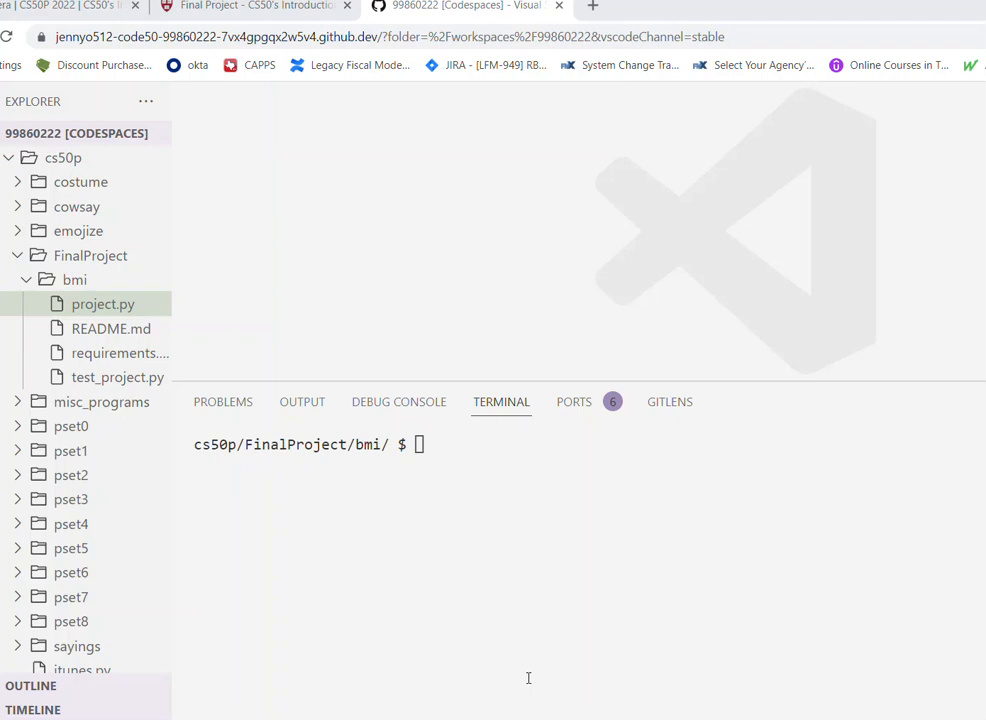
mouse_move(353, 512)
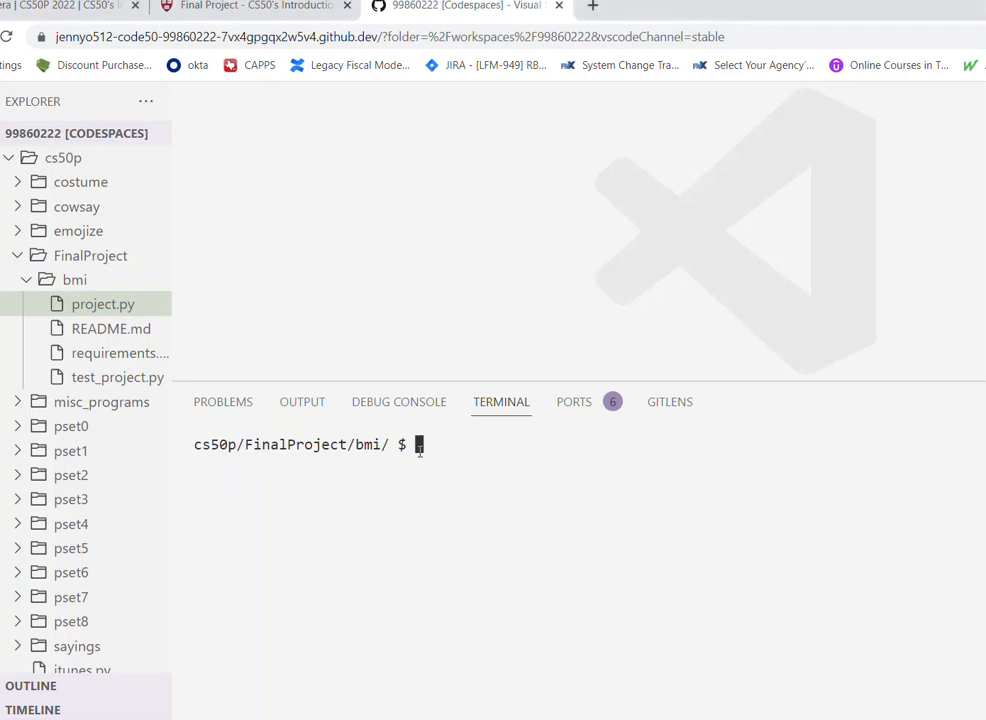
Open project.py in the editor from the terminal with 'code project.py'.
text(code po)
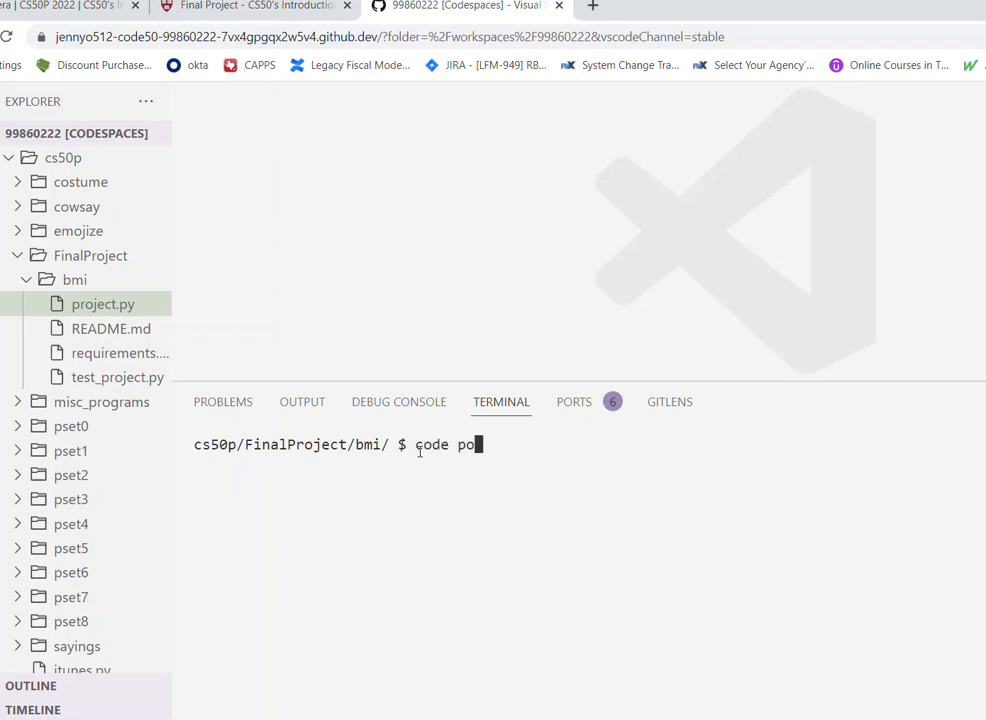
text(roject.py)
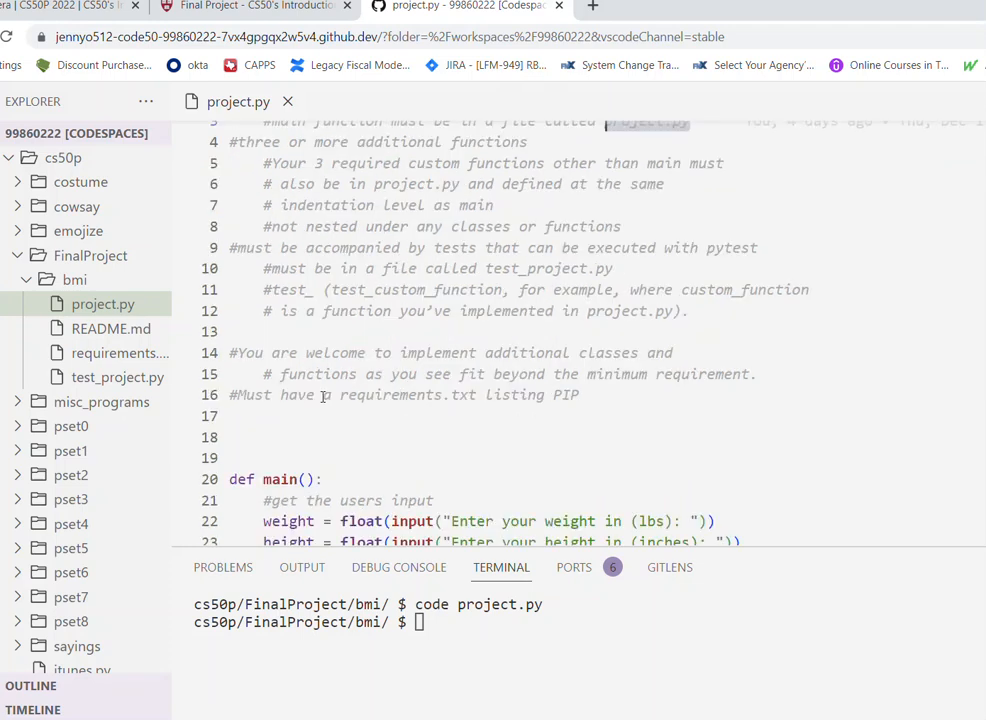
scroll(down, 3)
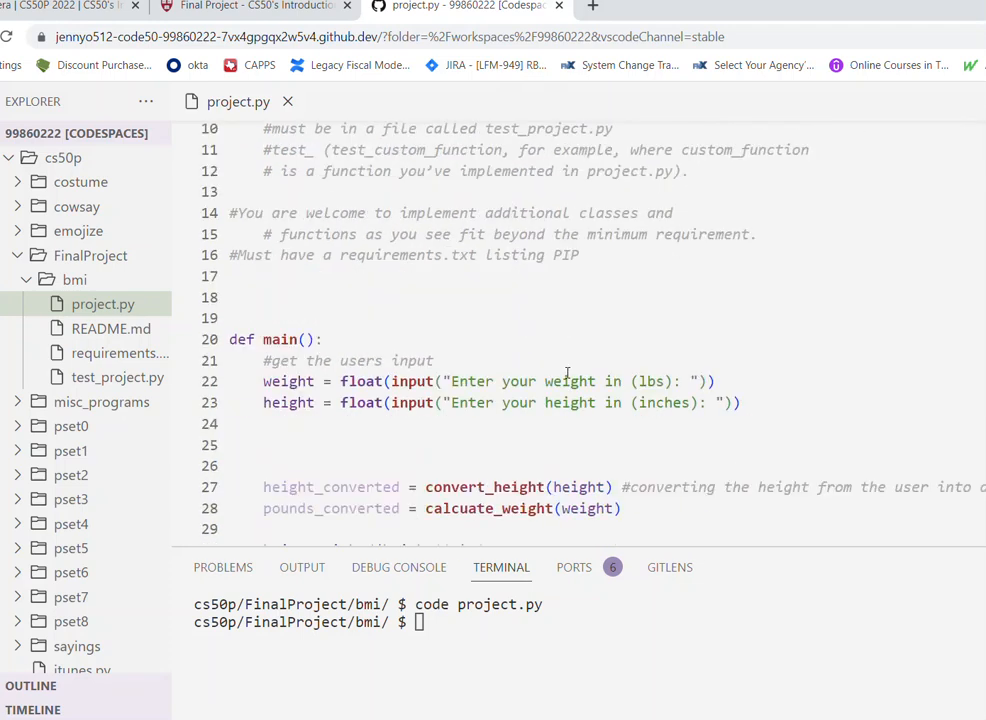
scroll(down, 3)
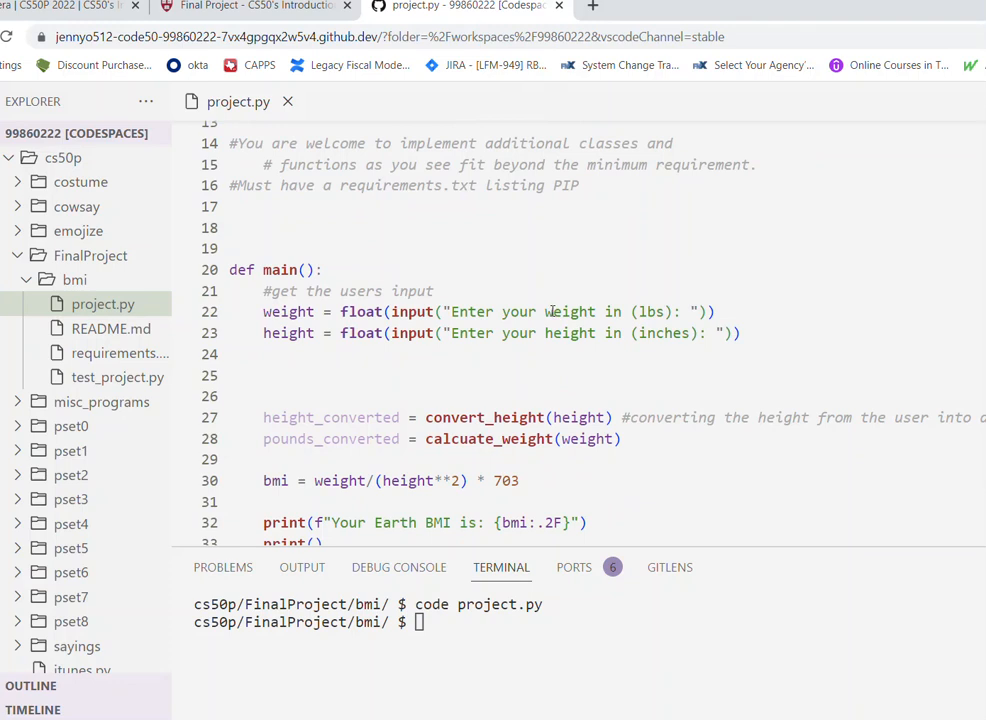
scroll(down, 3)
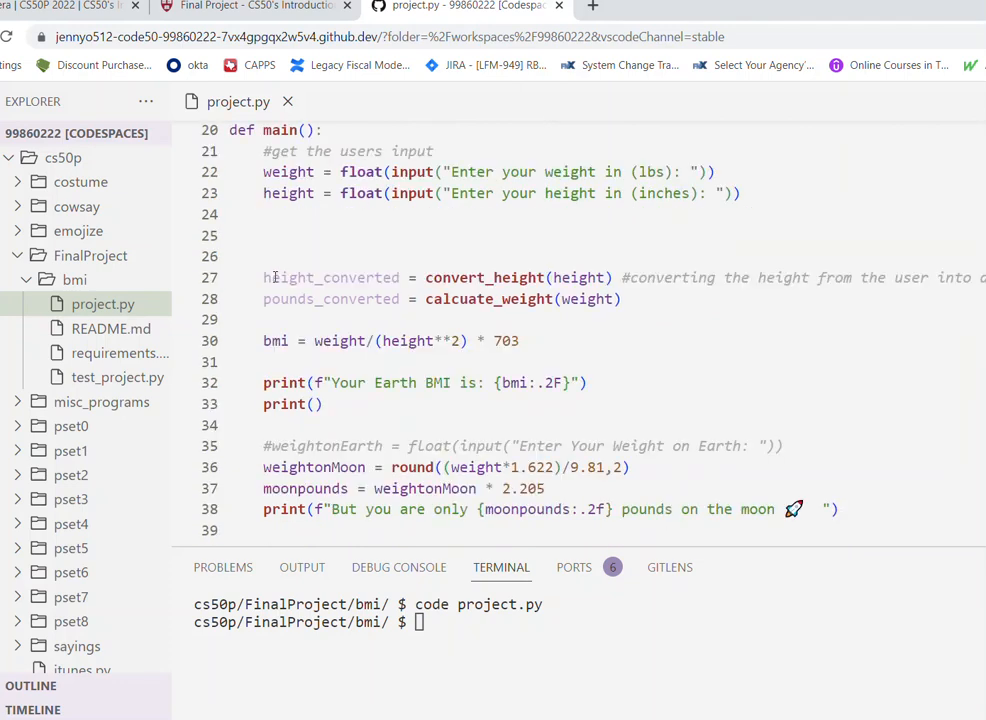
mouse_move(455, 283)
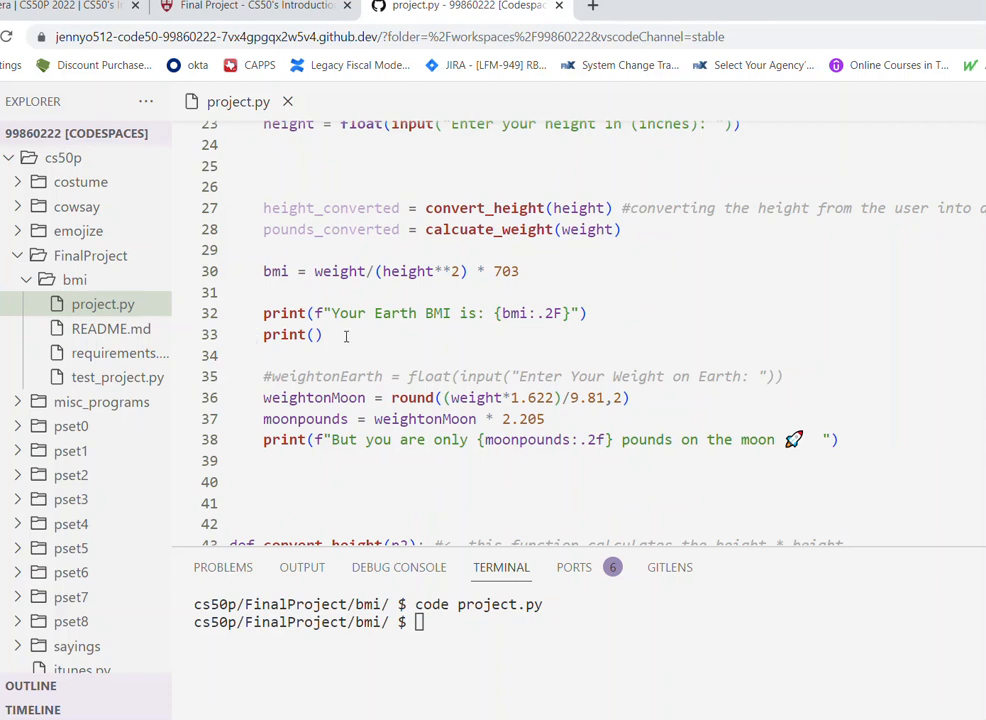
scroll(down, 3)
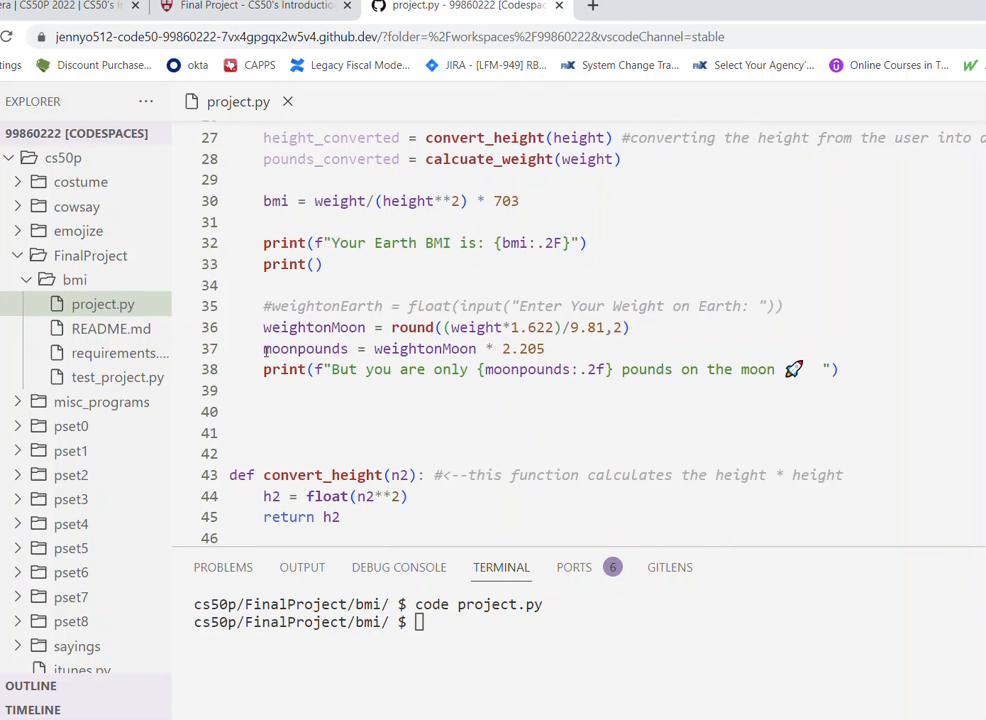
mouse_move(818, 369)
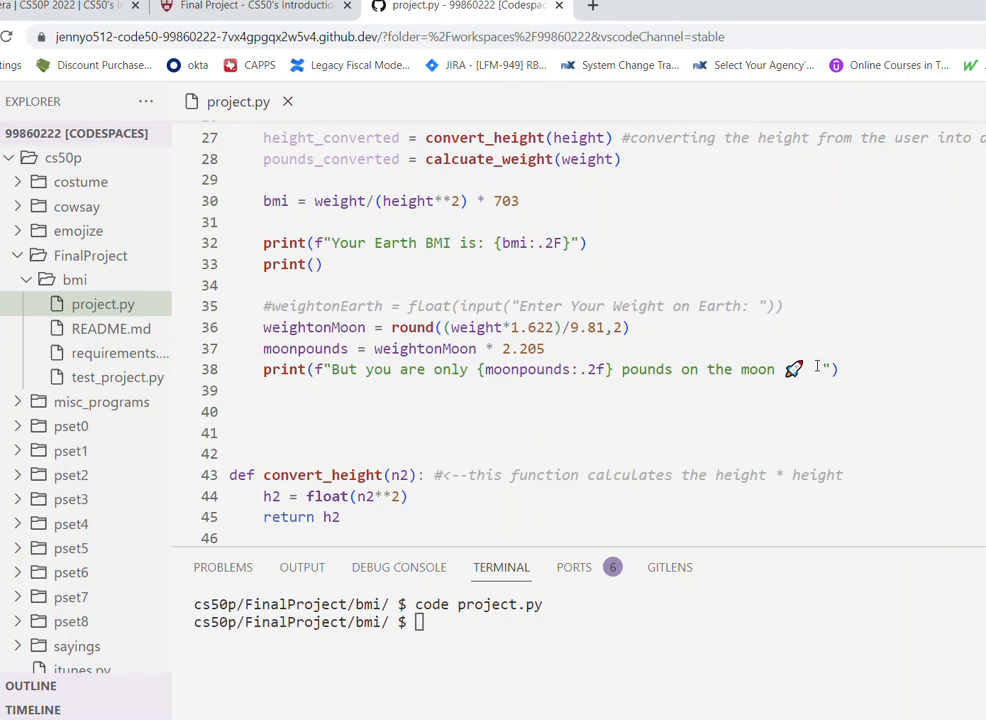
scroll(down, 3)
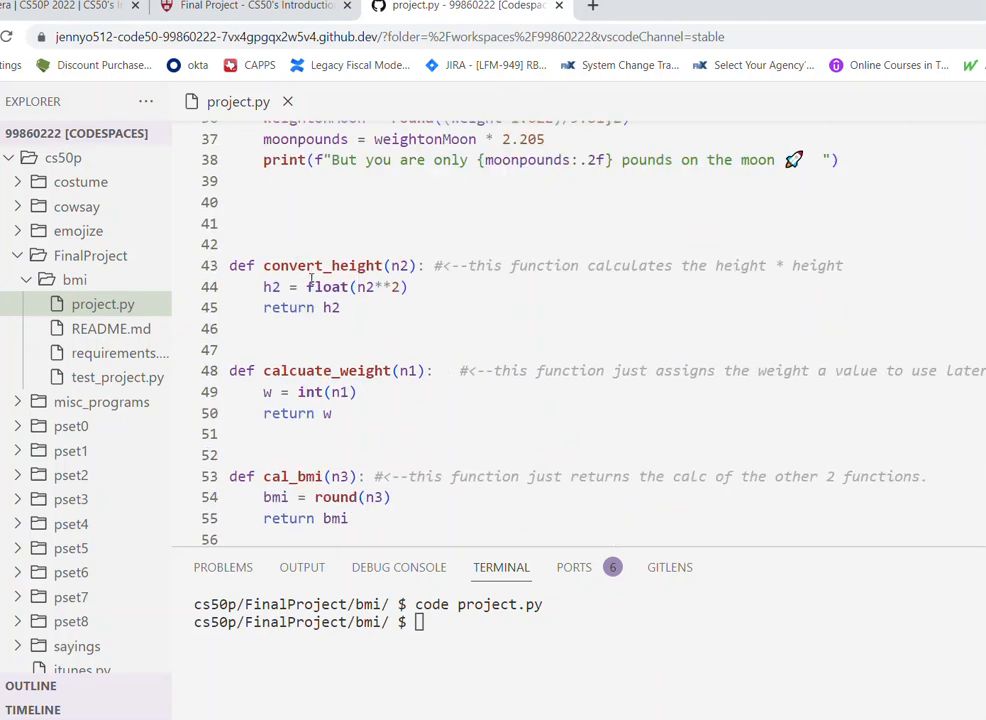
scroll(down, 3)
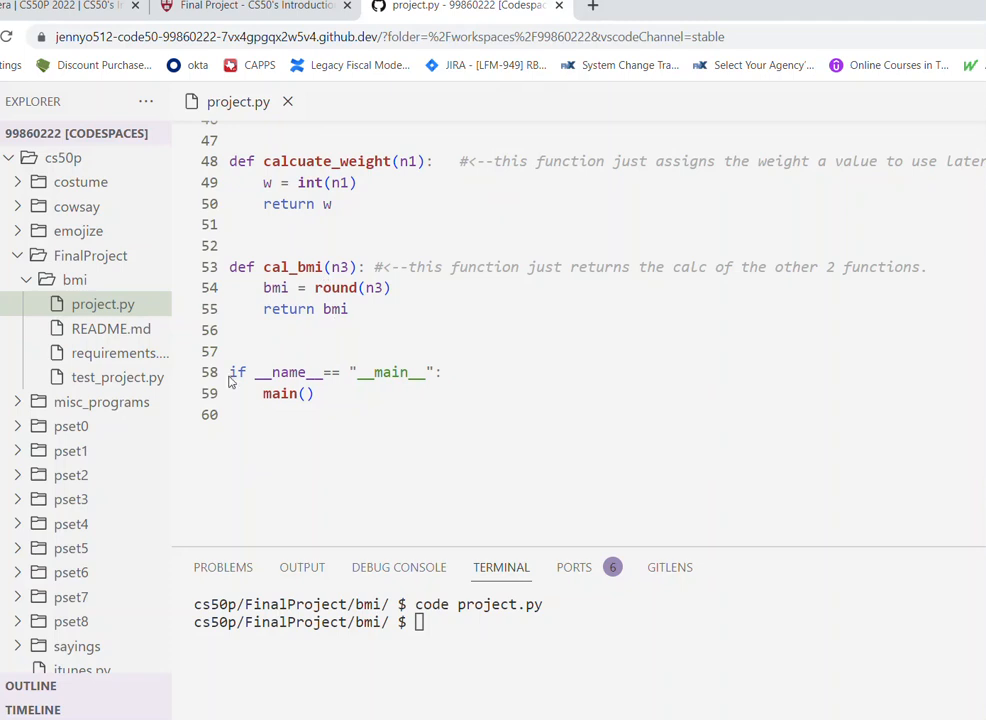
scroll(up, 3)
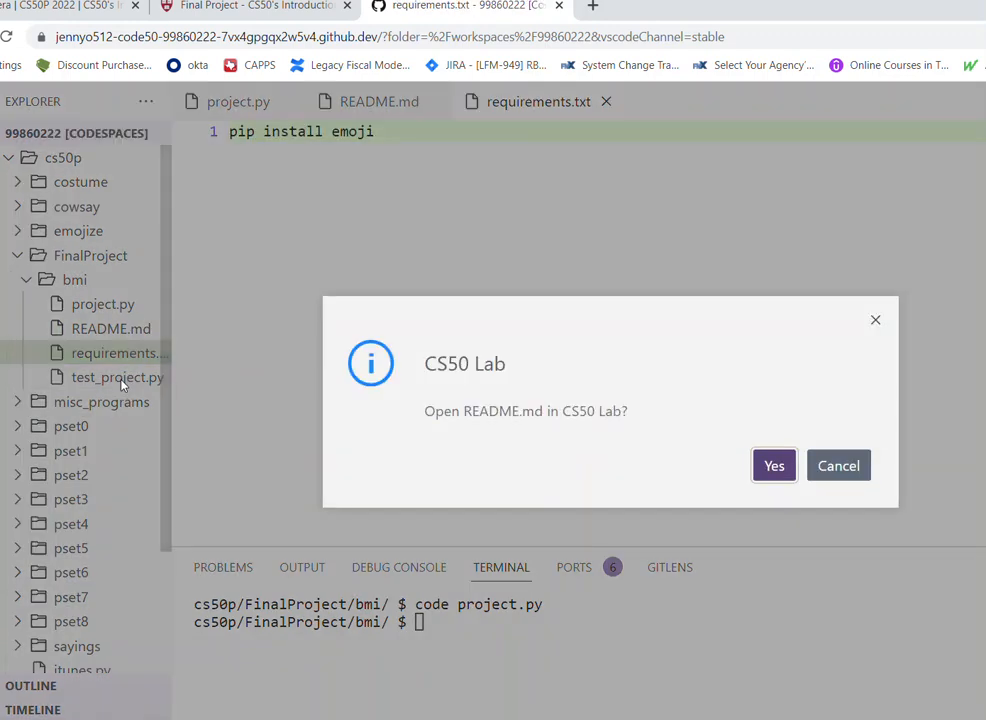
Accept the CS50 Lab prompt, view the empty README.md, then close it back to requirements.txt.
click(773, 465)
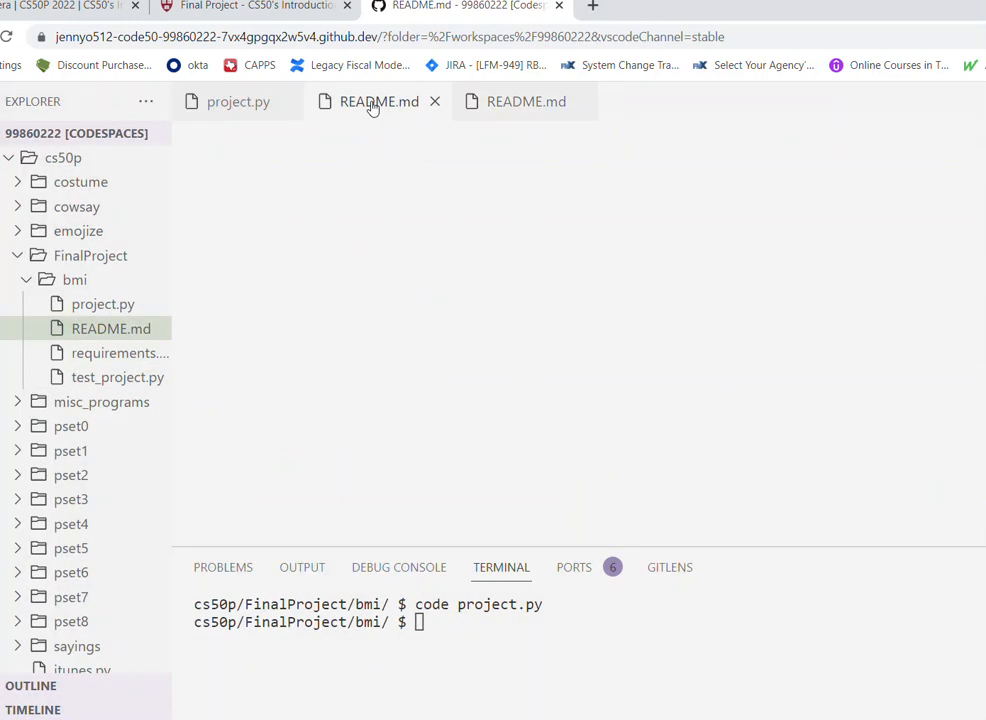
click(525, 101)
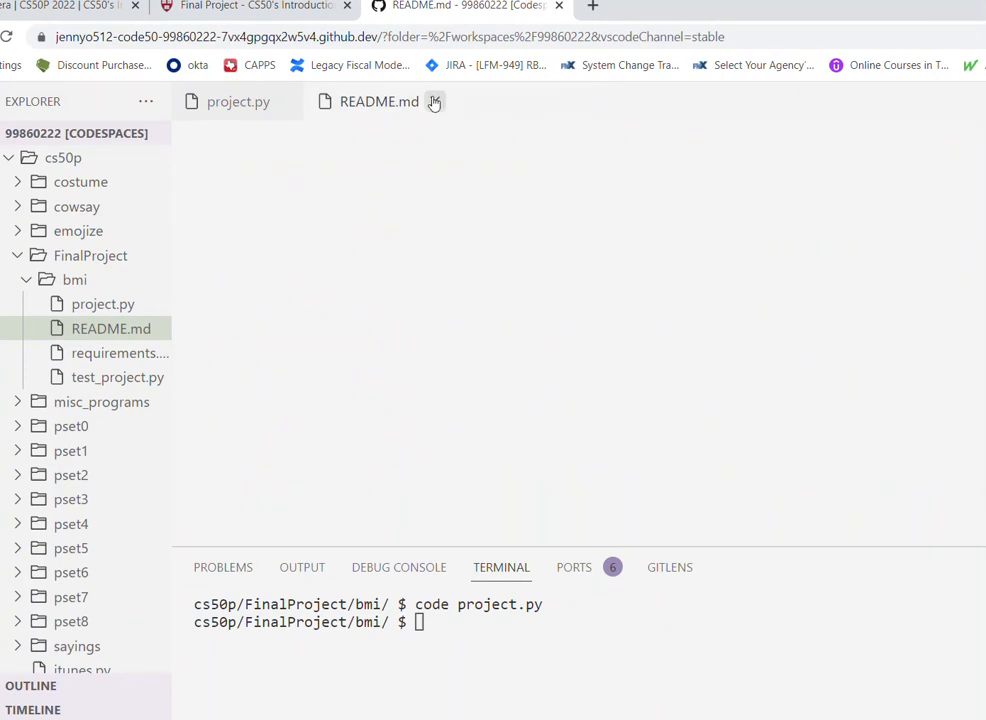
click(113, 352)
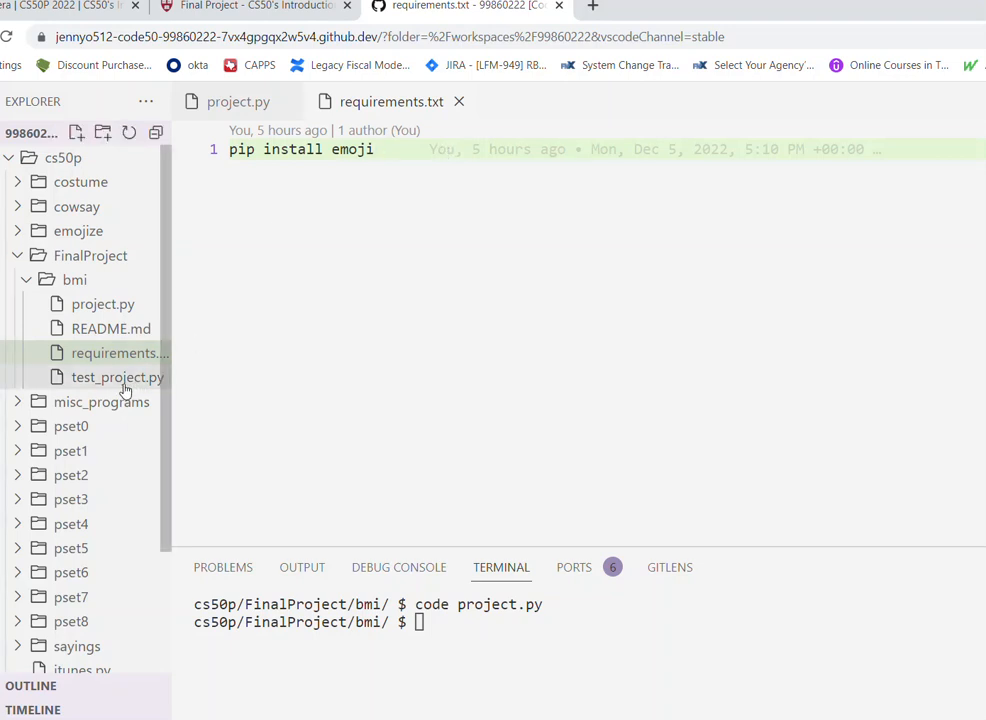
Review the assert-based tests in test_project.py, then return to requirements.txt.
click(117, 377)
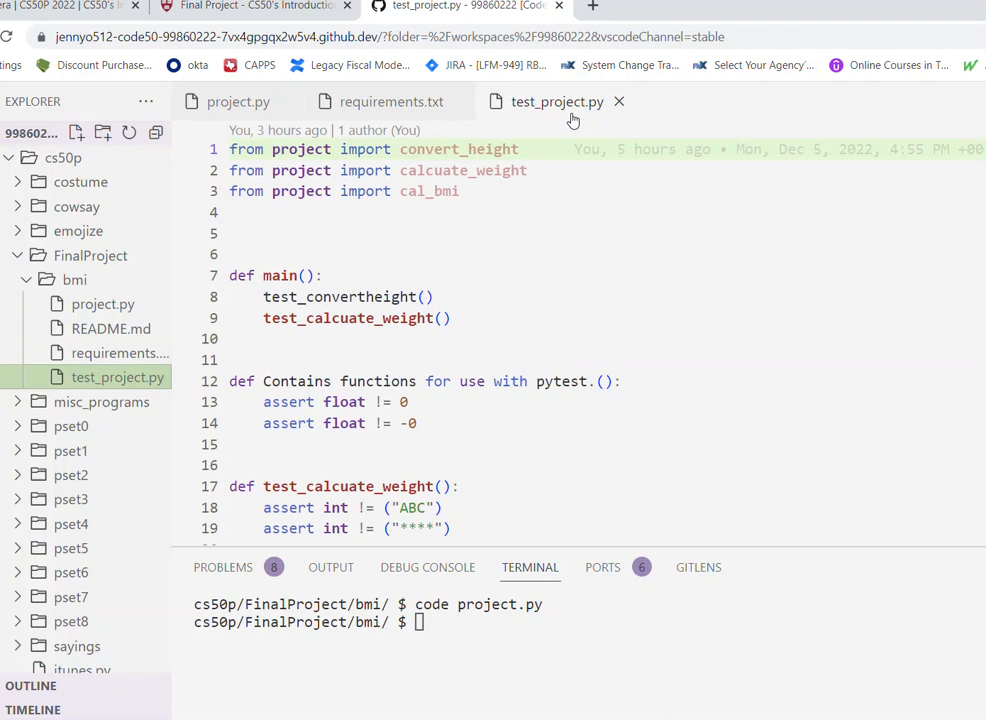
mouse_move(540, 214)
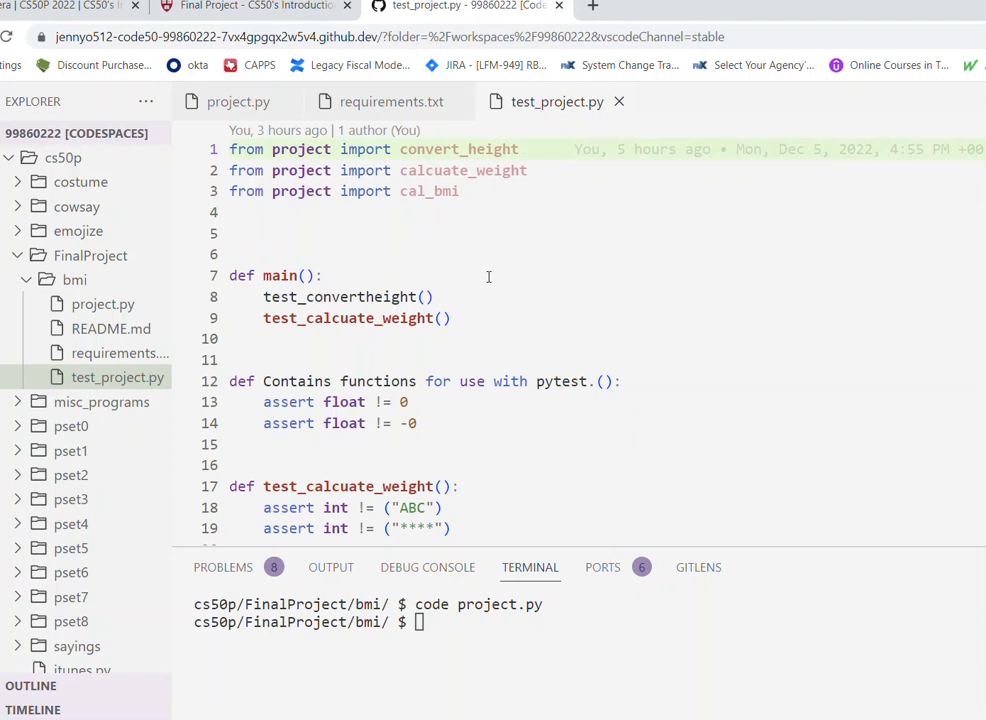
scroll(down, 3)
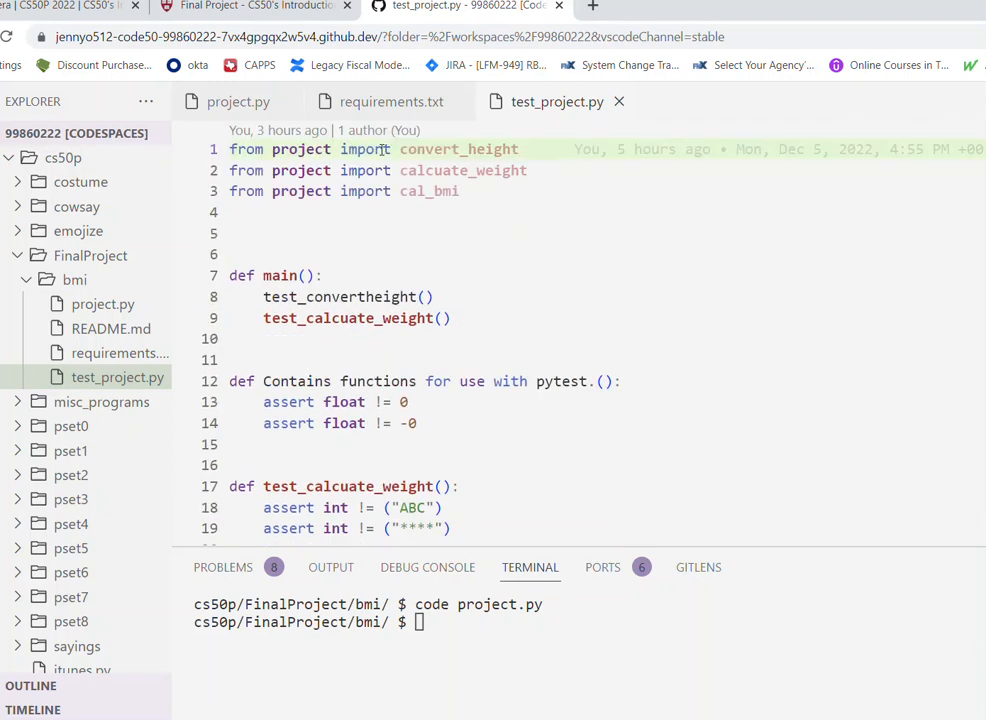
scroll(down, 3)
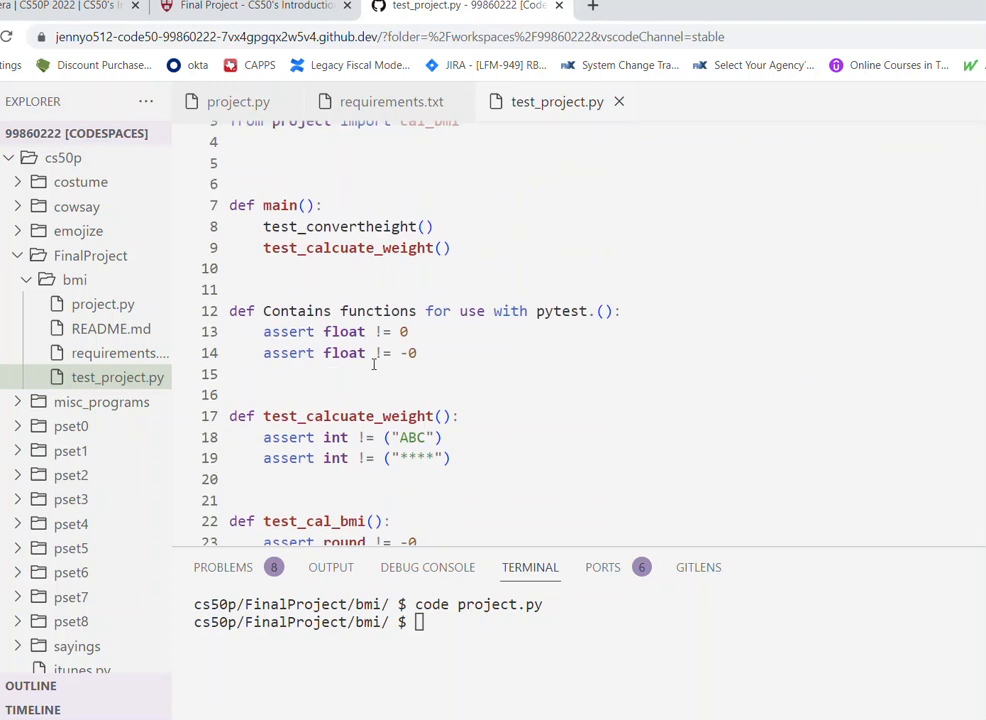
scroll(down, 3)
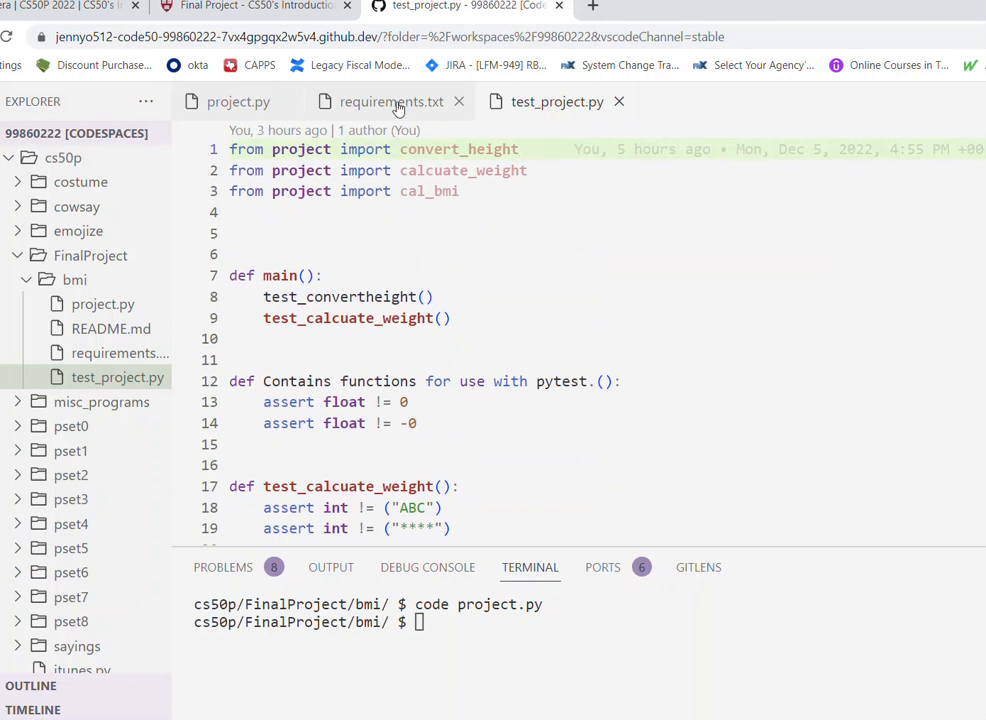
click(391, 101)
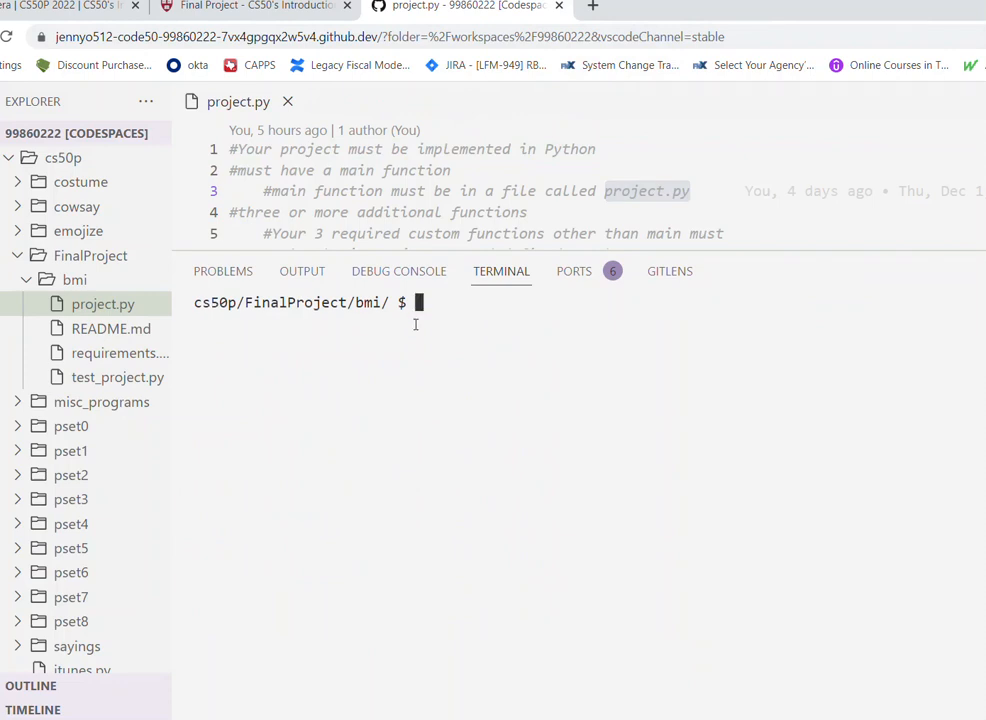
Run 'python project.py' with weight 132 and height 60, printing BMI 25.78 and moon weight 48.14.
text(python)
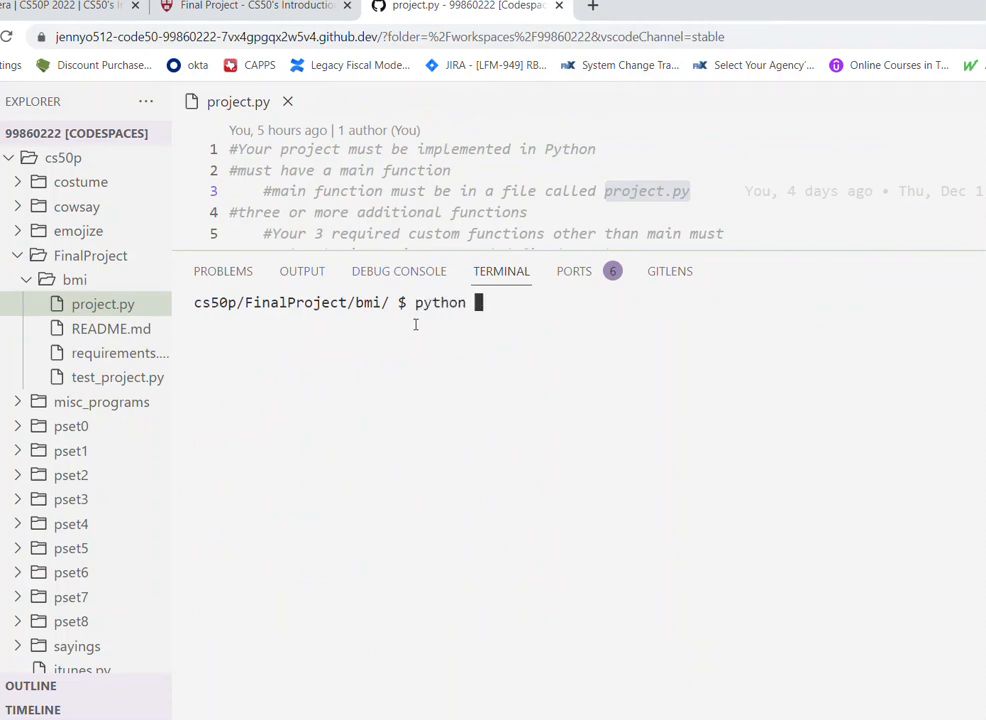
text(p)
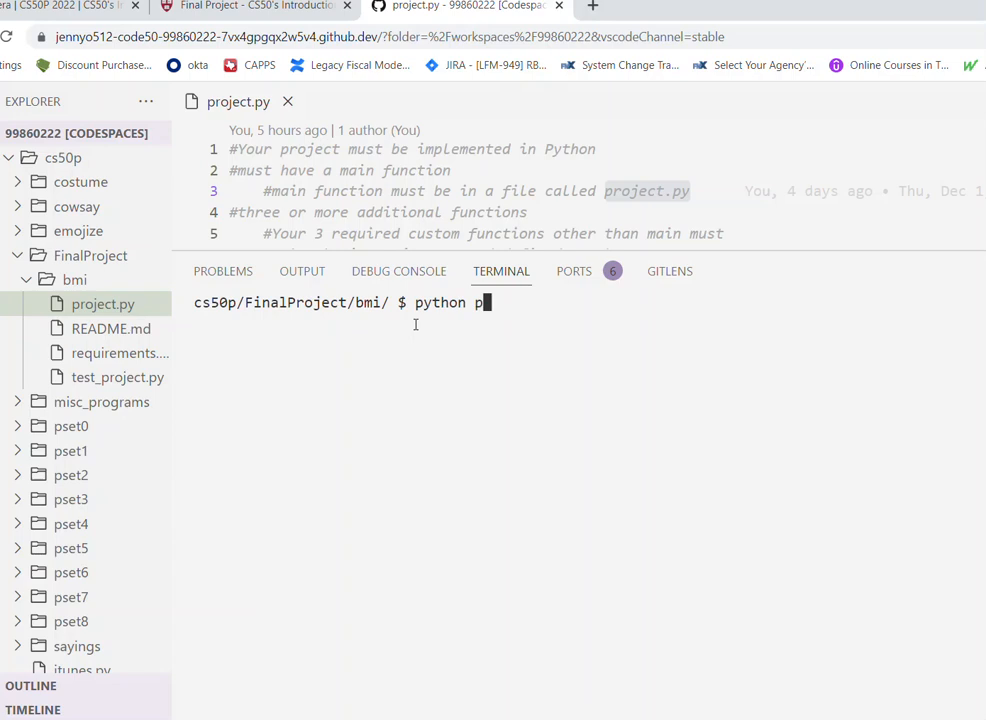
text(roject.py)
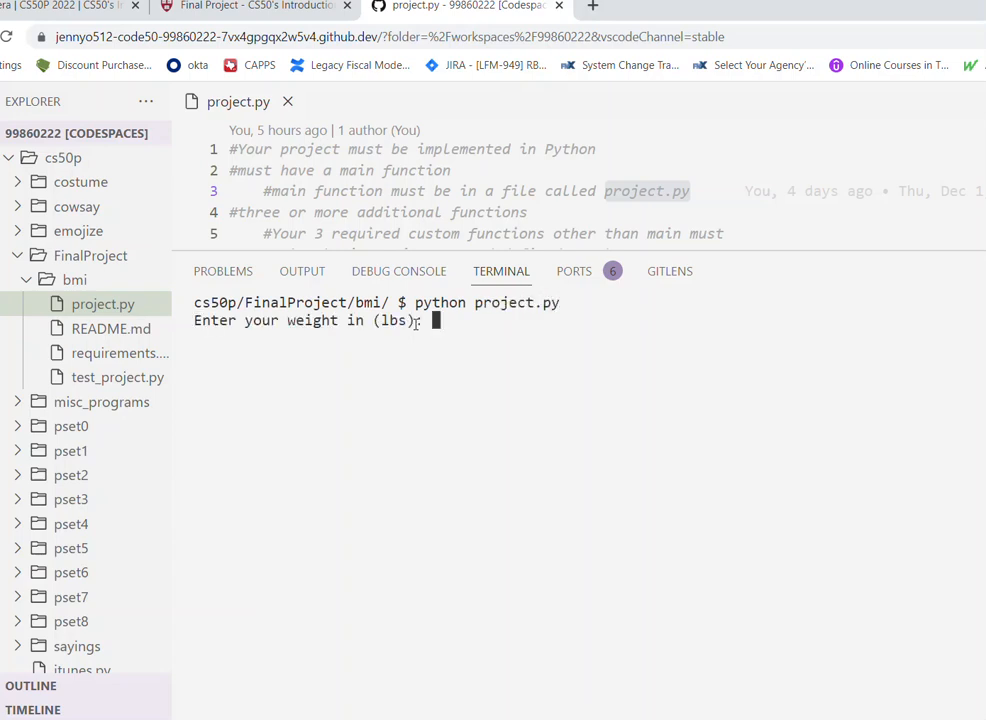
text(132)
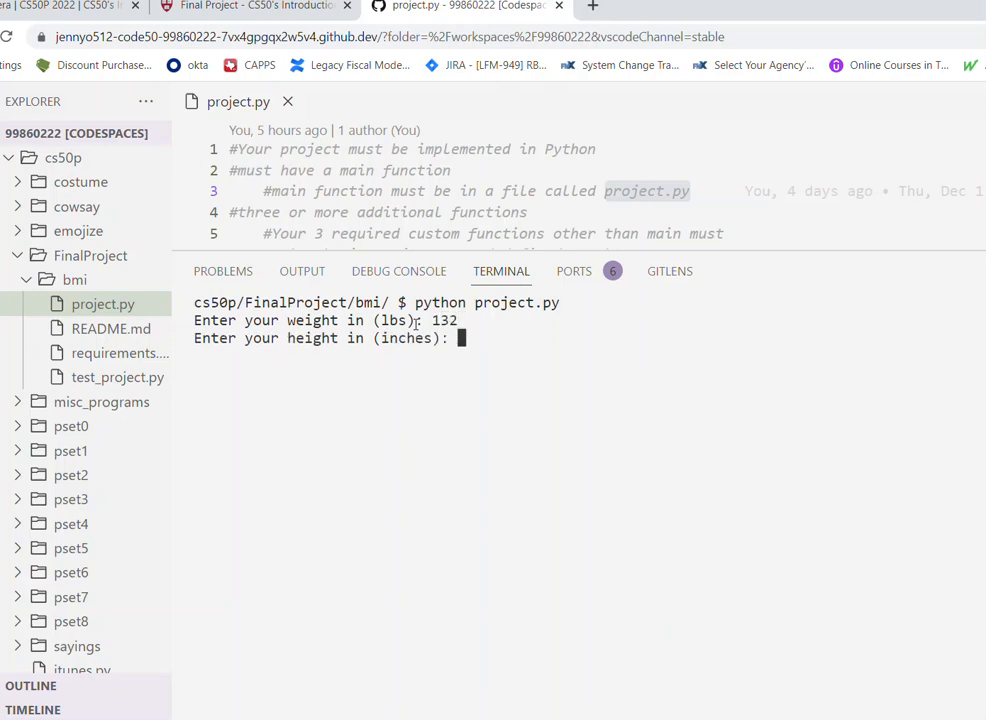
text(60)
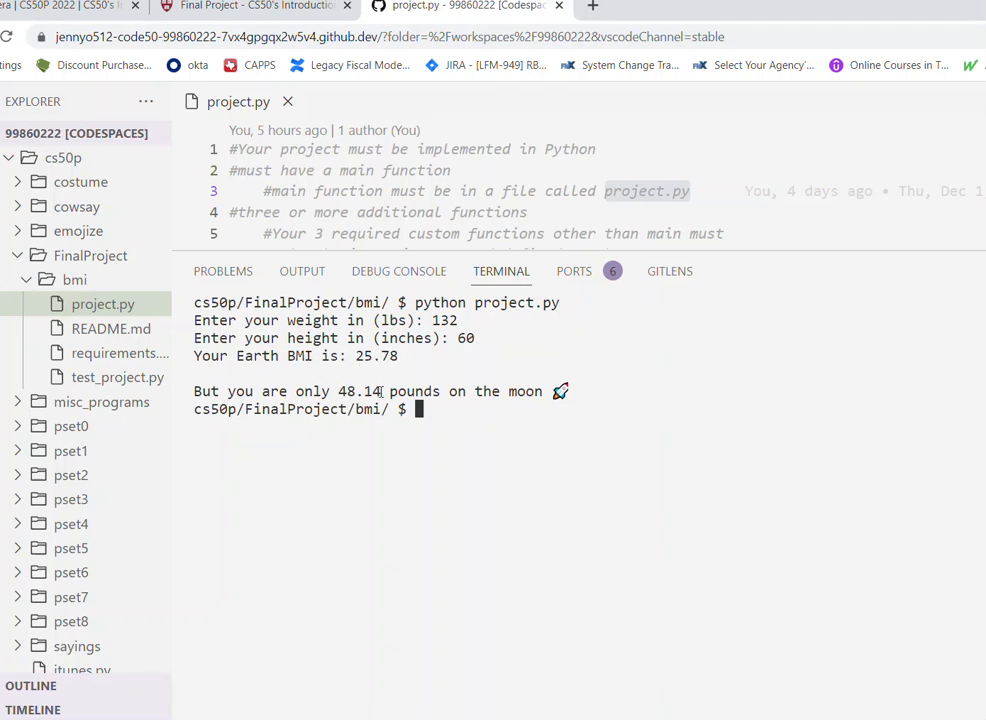
mouse_move(572, 391)
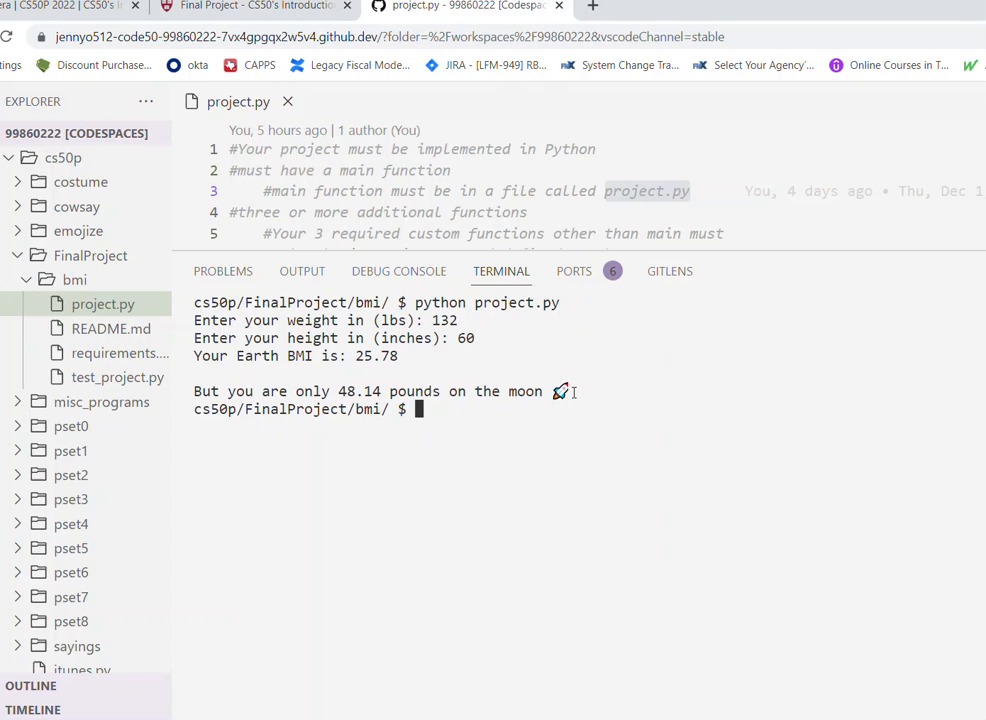